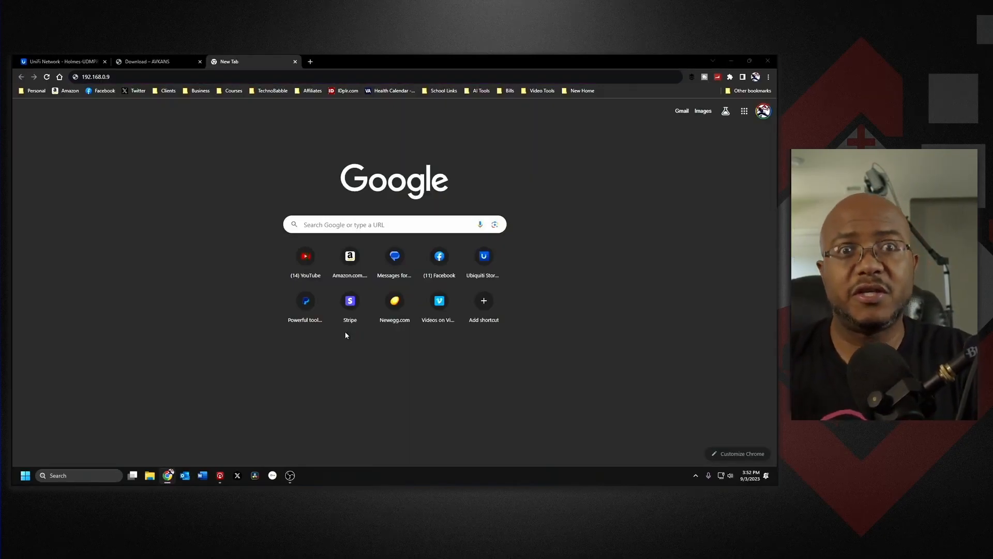
Find the camera in Camera CMS, review 192.168.0.95's static network parameters, and select the 1080P Camera
click(307, 476)
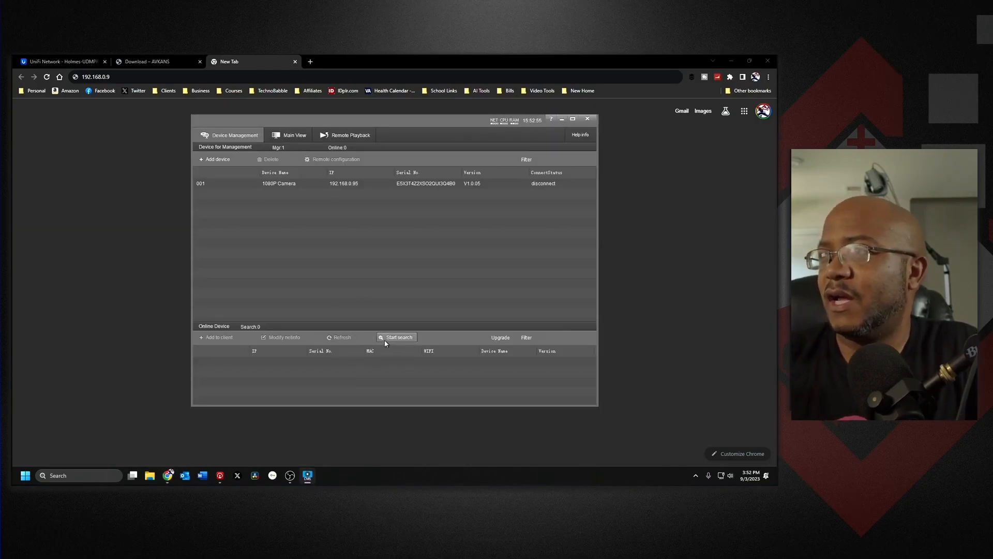
click(397, 338)
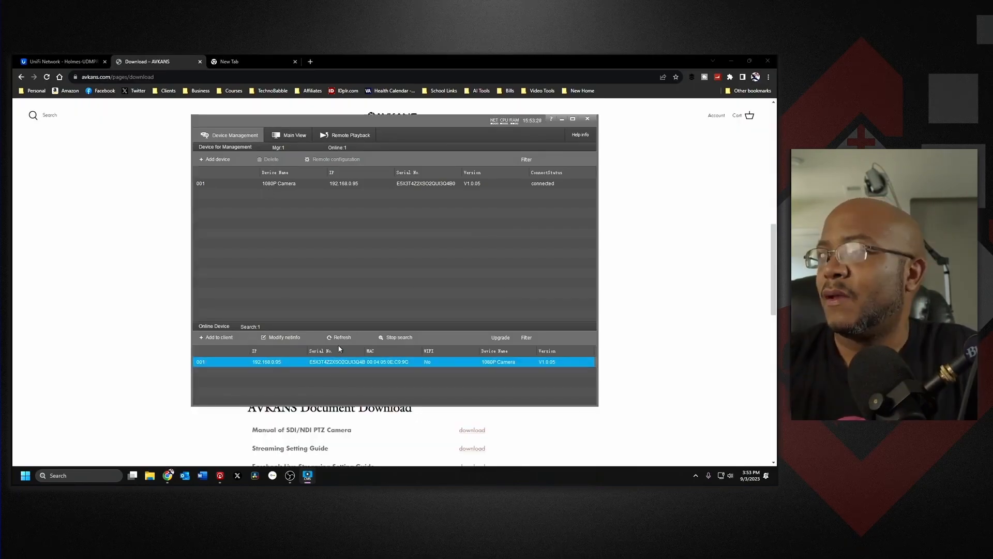
click(284, 337)
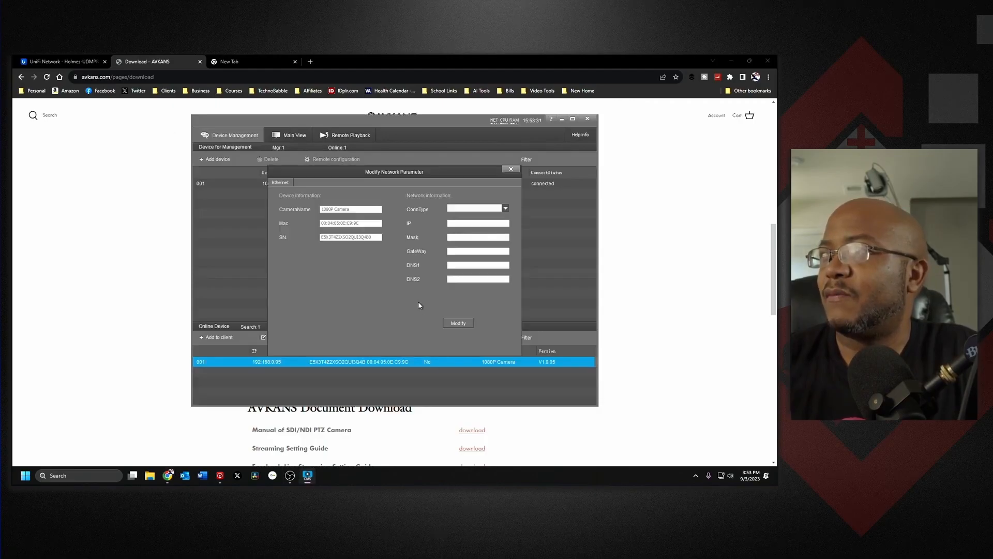
click(505, 208)
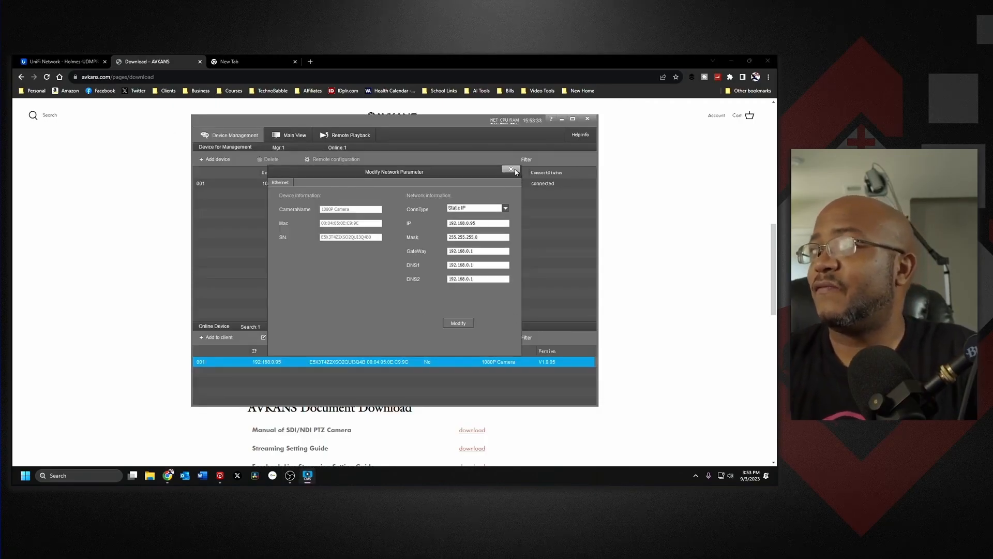
click(511, 169)
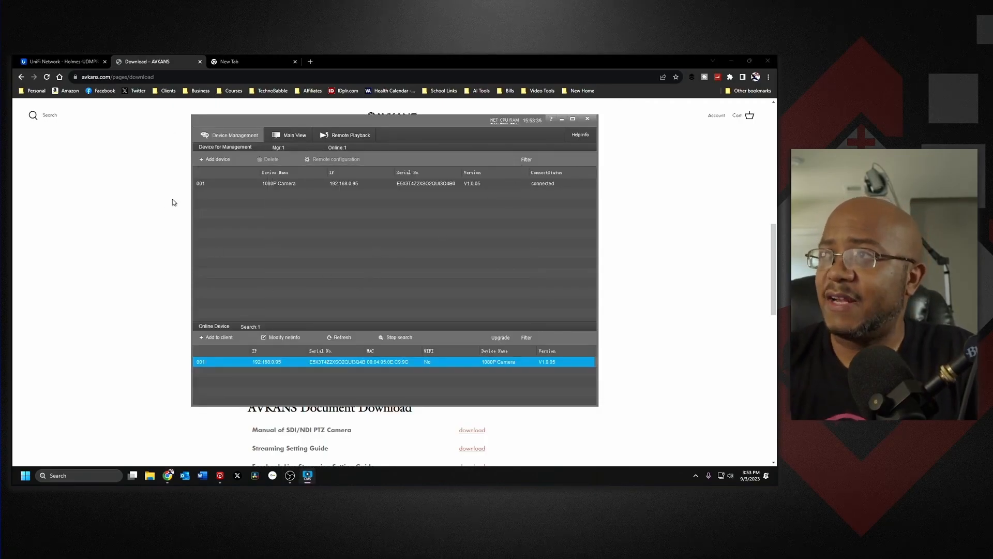
click(278, 183)
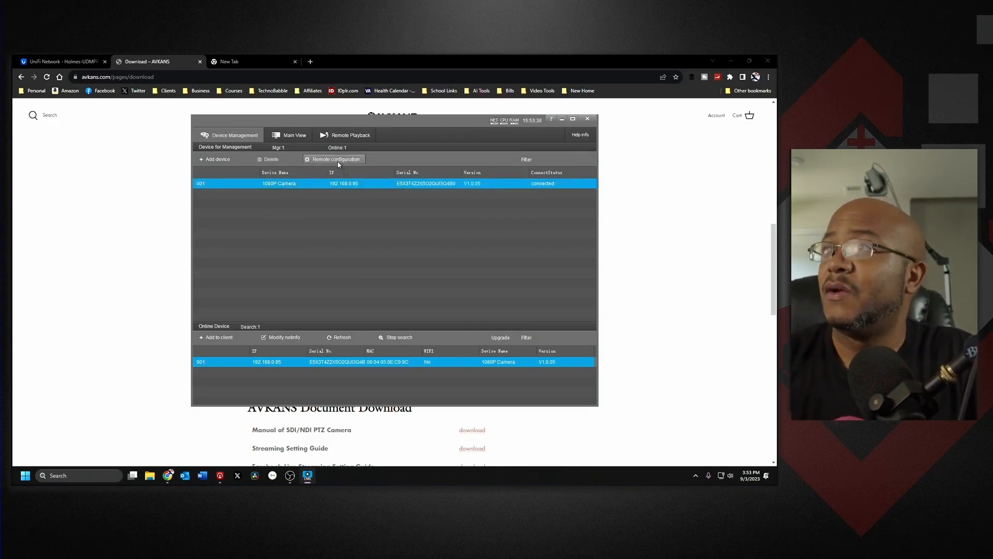
View the camera's remote configuration Upgrade tab showing firmware version V1.0.05, then close it
click(333, 159)
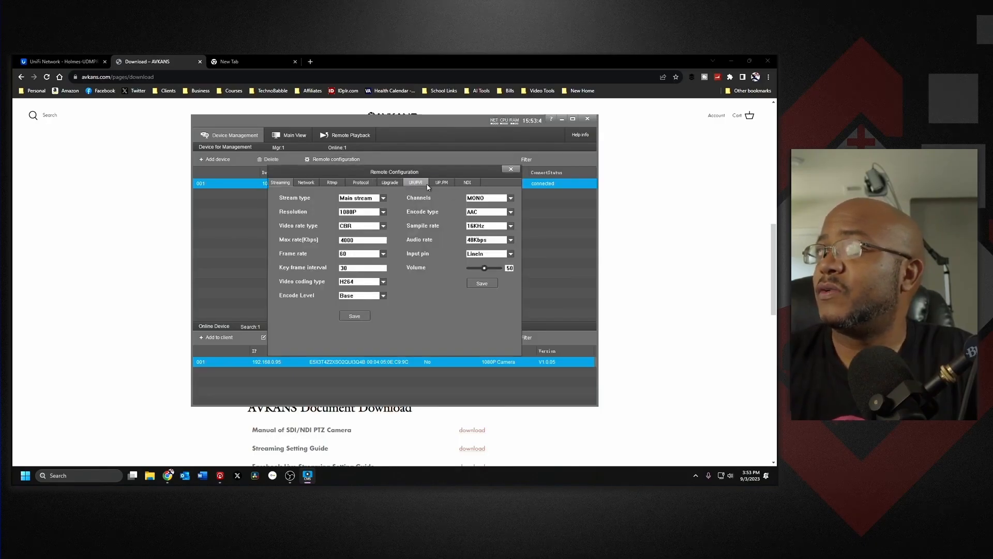
click(390, 182)
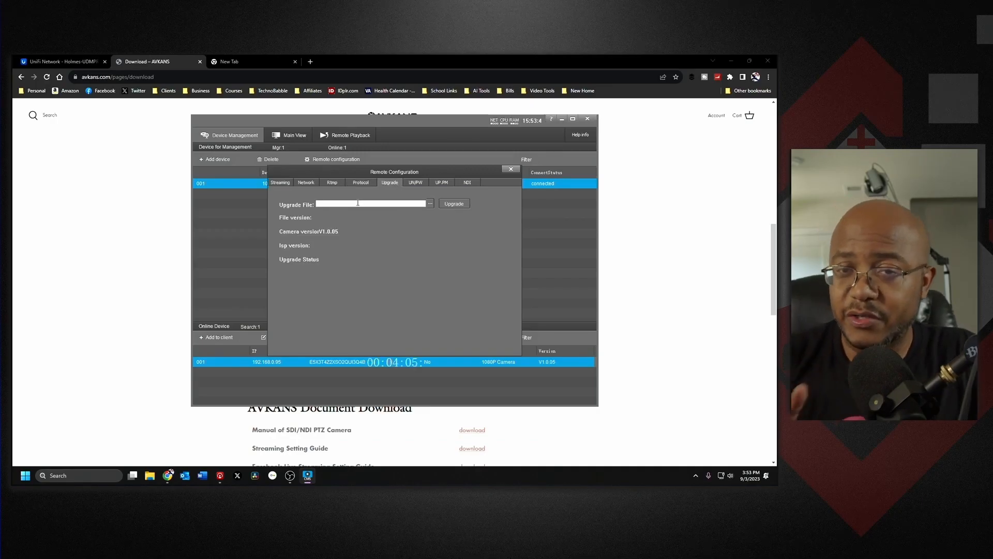
click(511, 169)
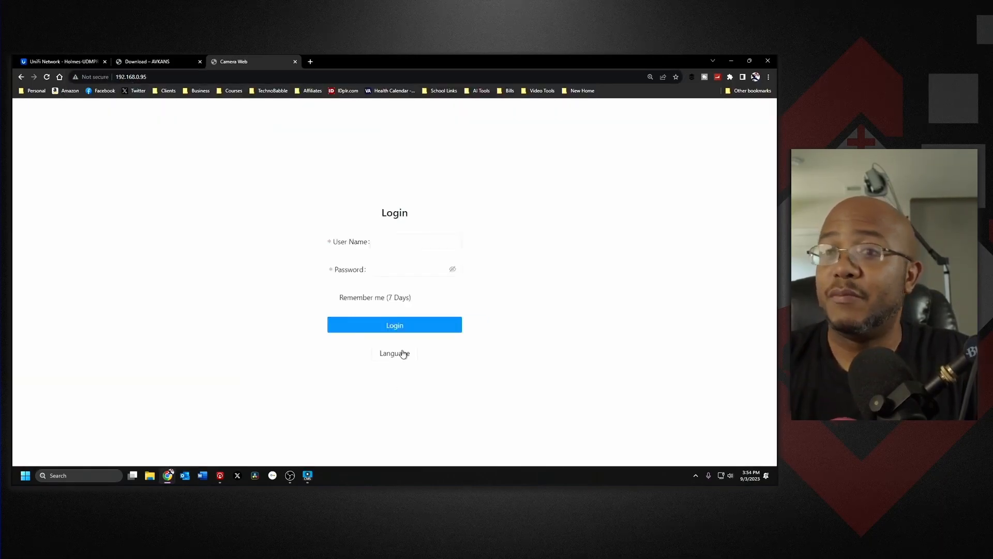
Log in to the camera web interface at 192.168.0.95 with the username and password
click(415, 240)
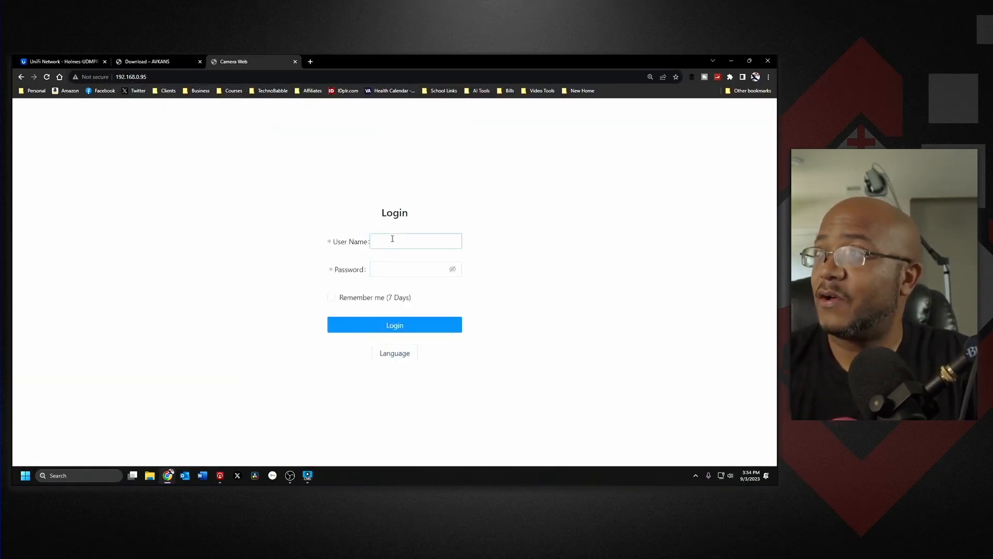
text(admin)
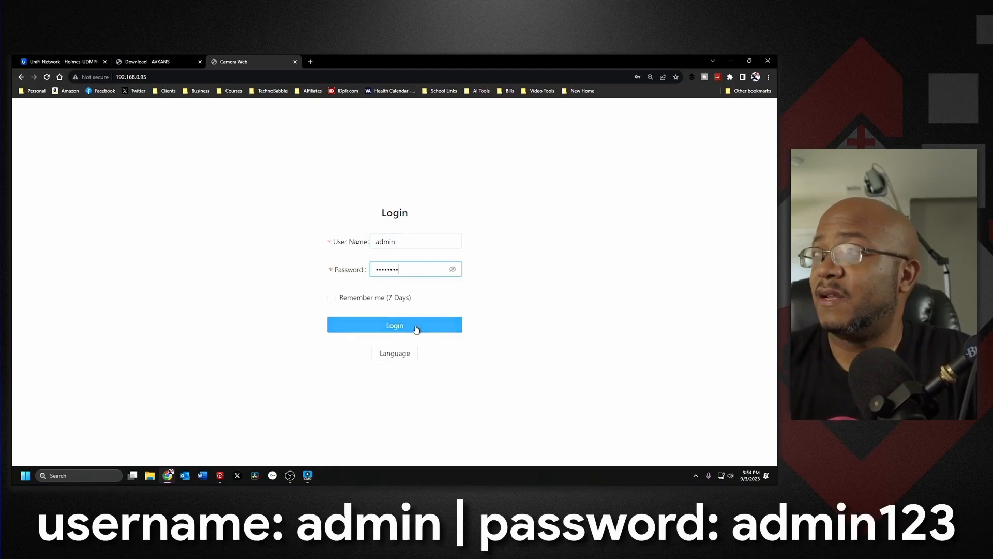
click(395, 325)
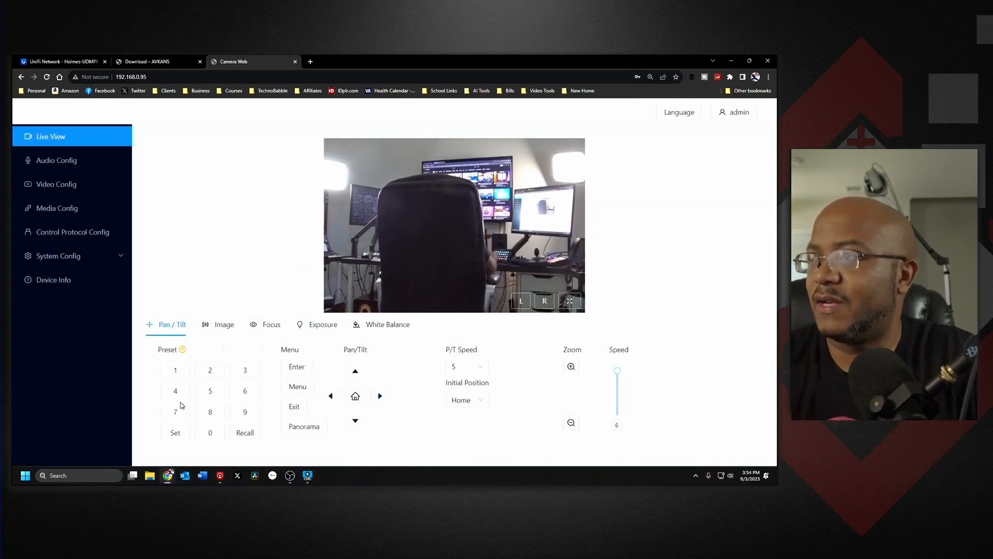
Pan the camera left and right, then show and exit its on-screen menu
click(330, 395)
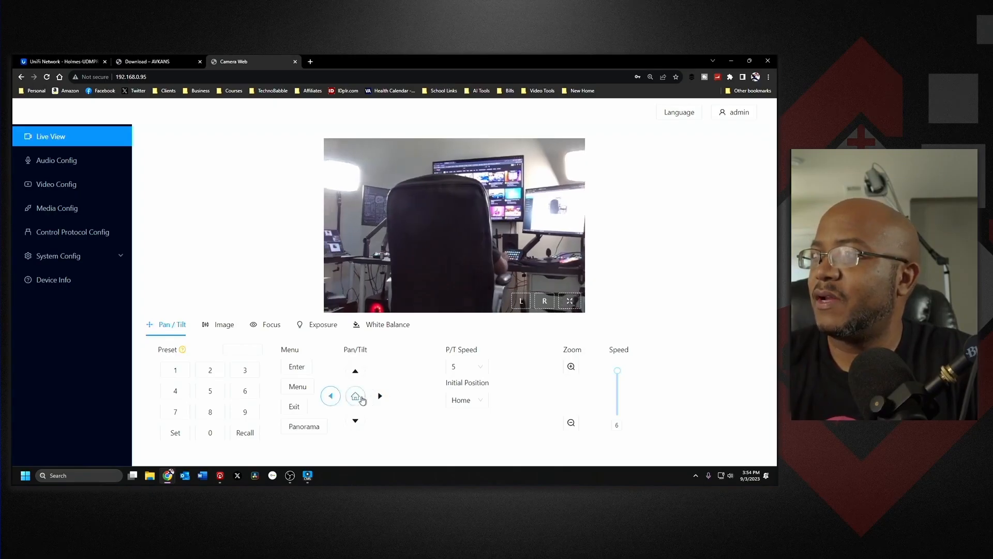
click(379, 396)
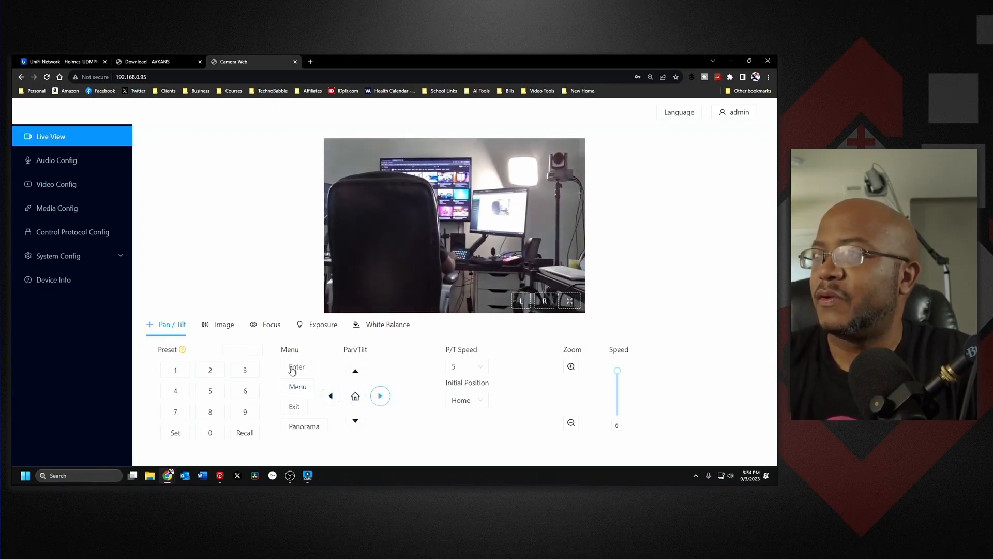
click(298, 387)
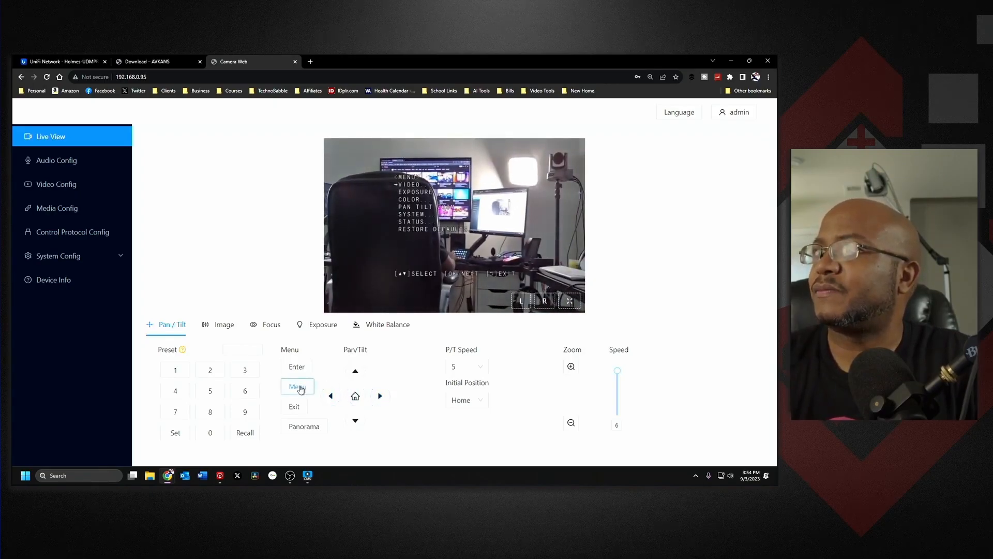
click(294, 407)
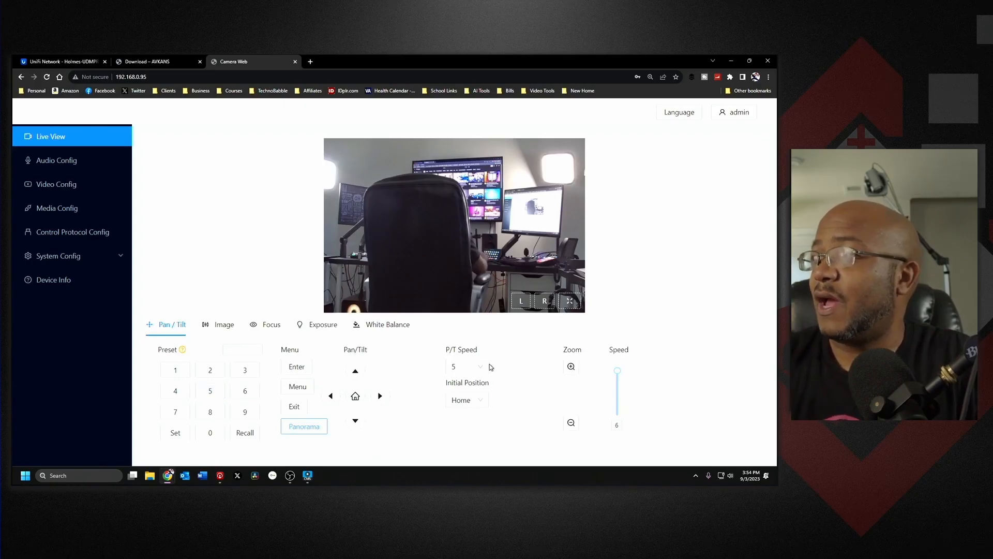
Set P/T Speed to 7 and zoom the camera out
click(465, 367)
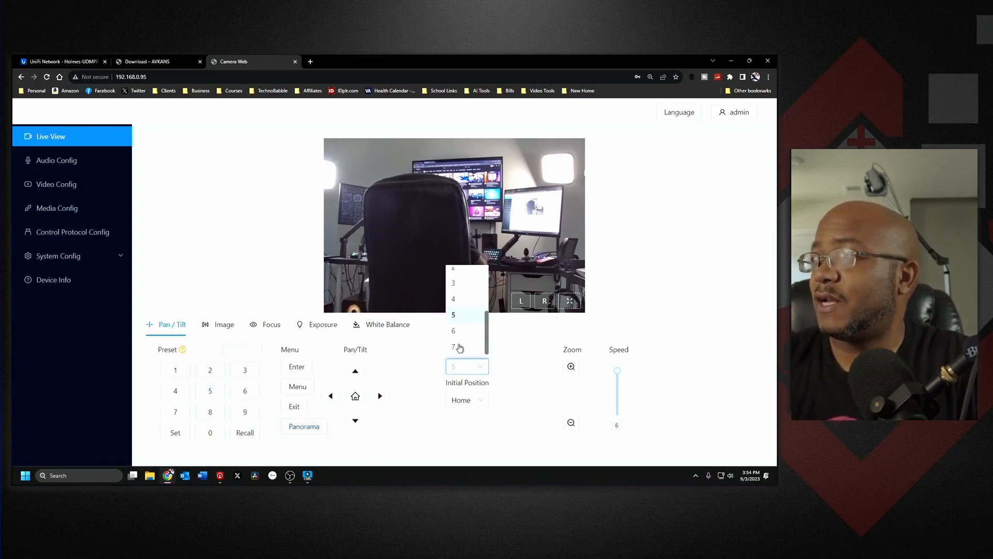
click(454, 346)
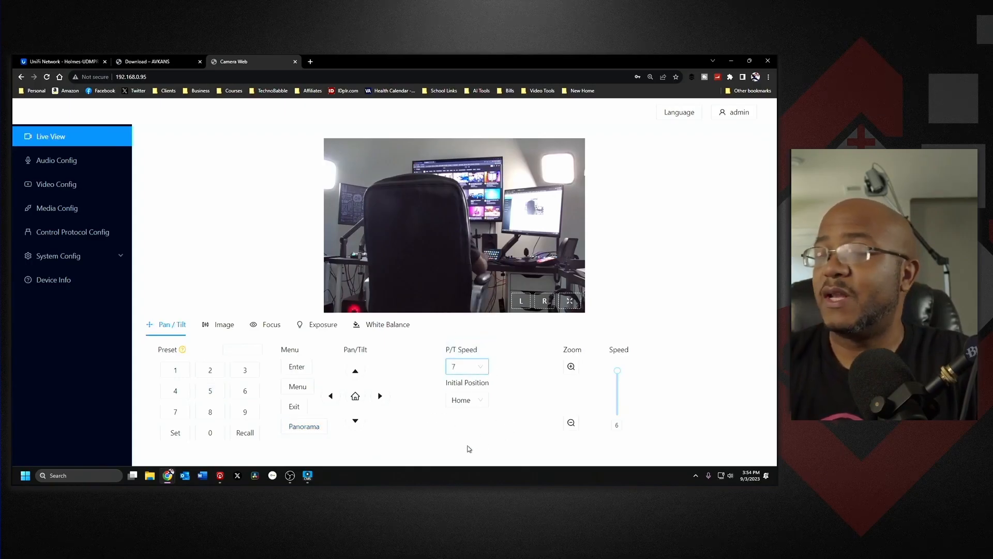
click(466, 399)
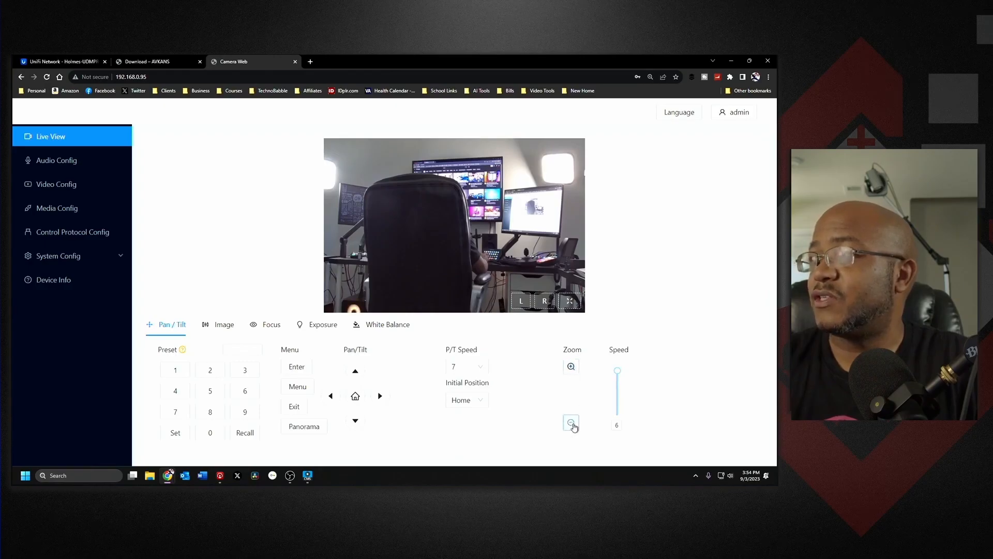
click(570, 423)
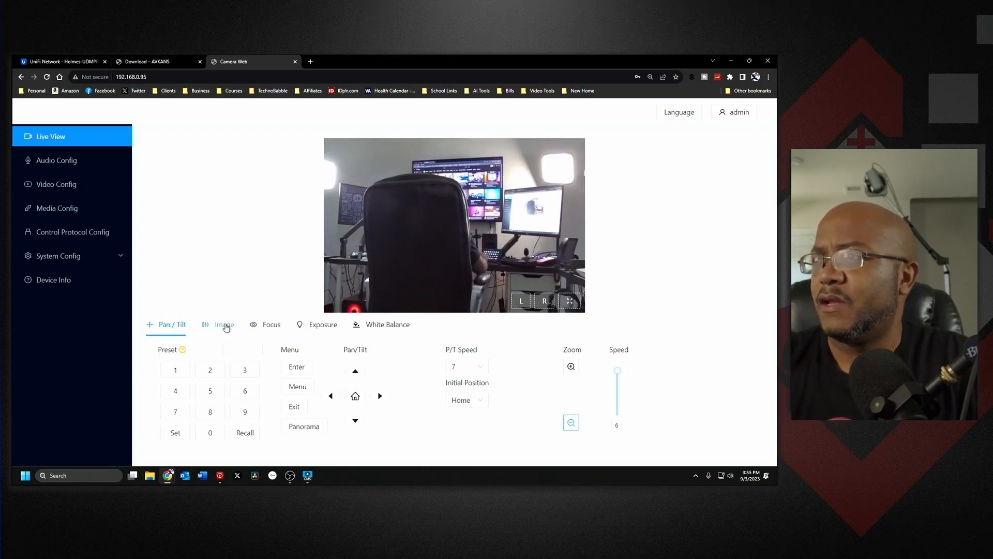
Review the Focus, Exposure and White Balance tabs, then open Audio Config showing Line-In at 16KHz
click(271, 324)
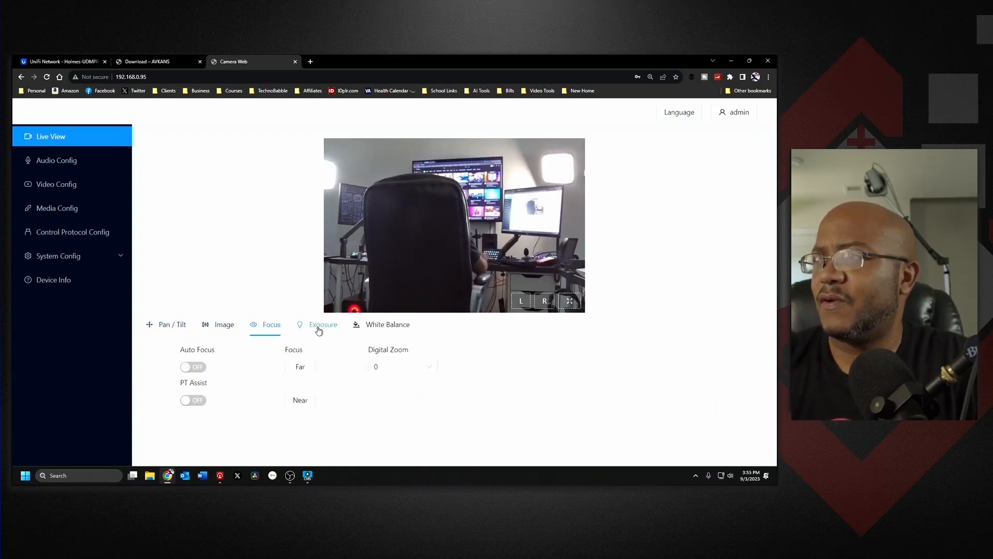
click(323, 325)
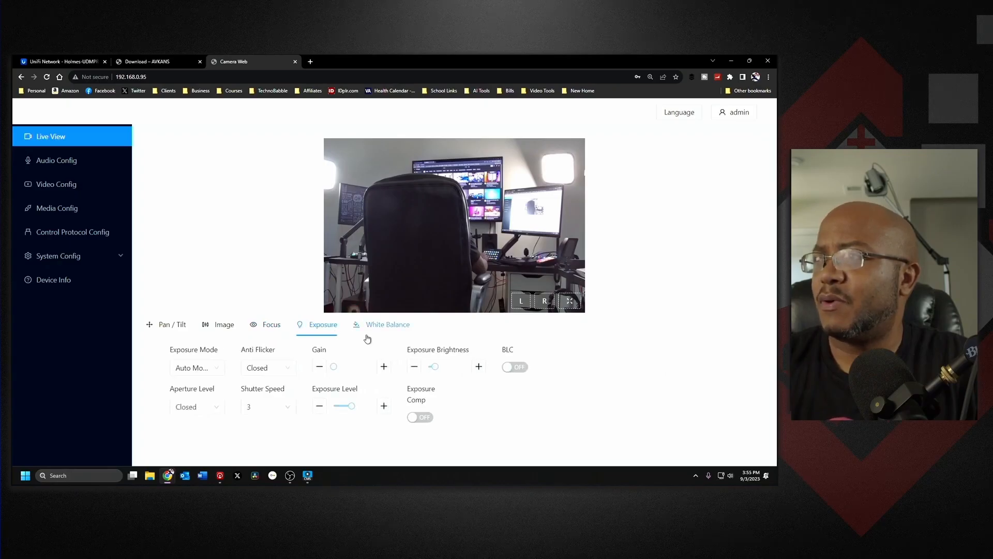
click(388, 324)
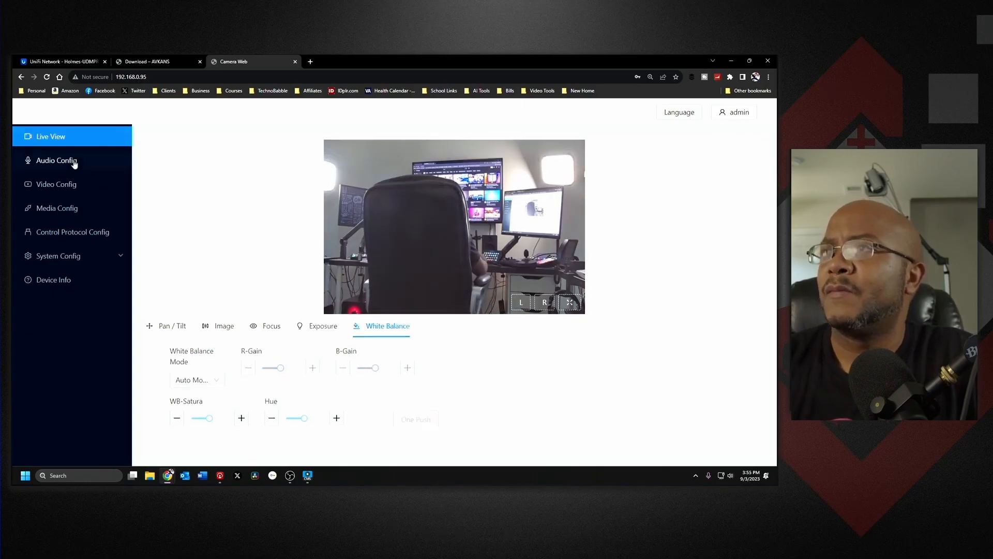
click(54, 160)
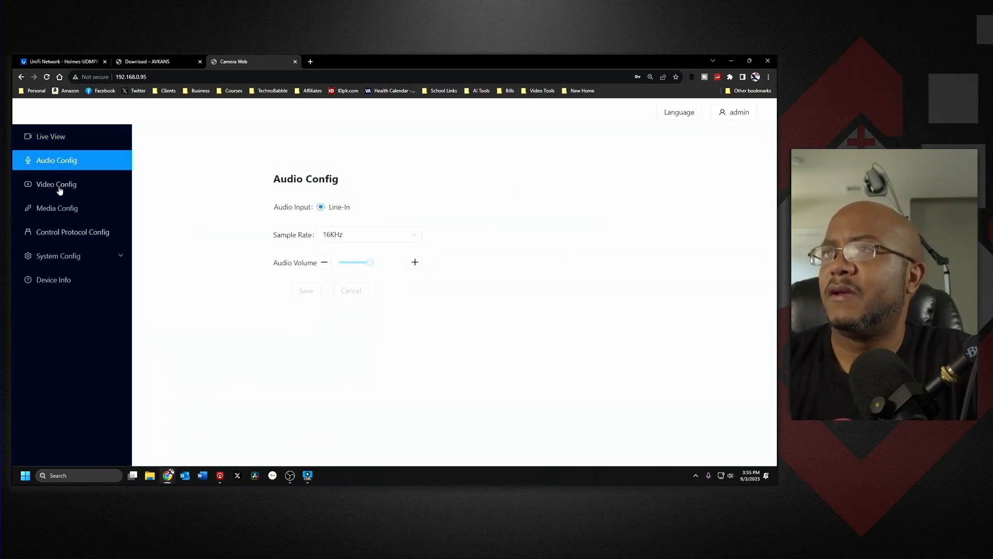
Check the video output page, then review Media Protocol Config's RTSP port 554, RTMP and NDI sections
click(56, 184)
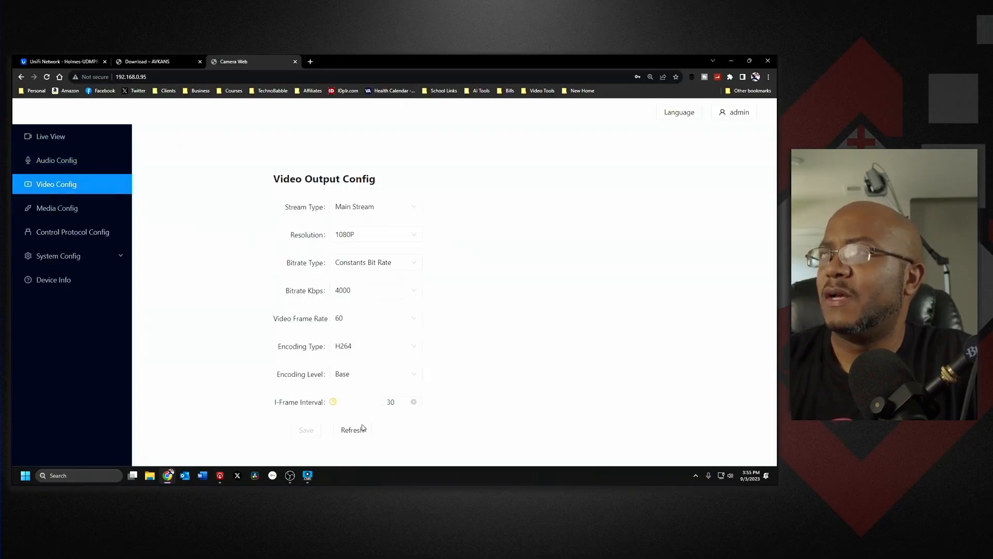
click(57, 208)
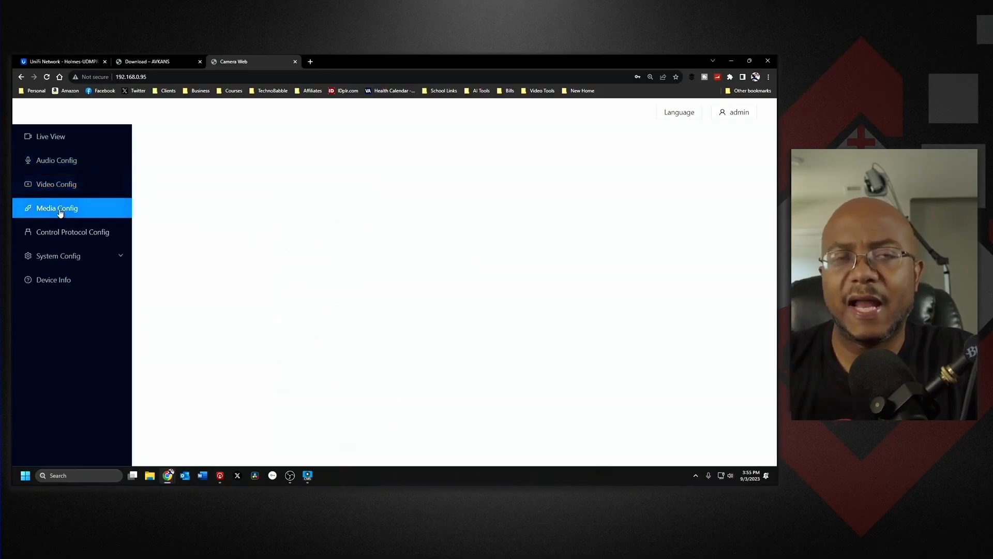
click(57, 208)
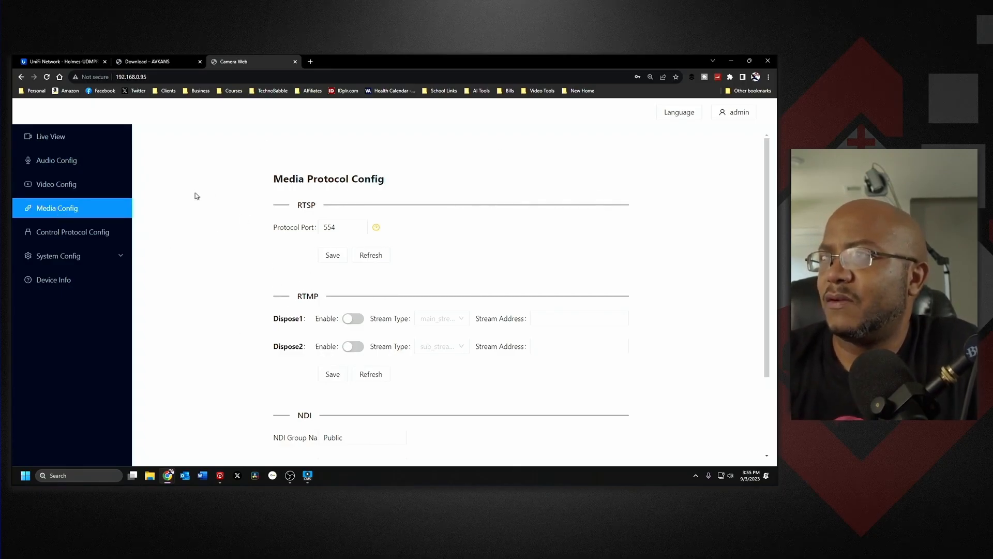
mouse_move(421, 373)
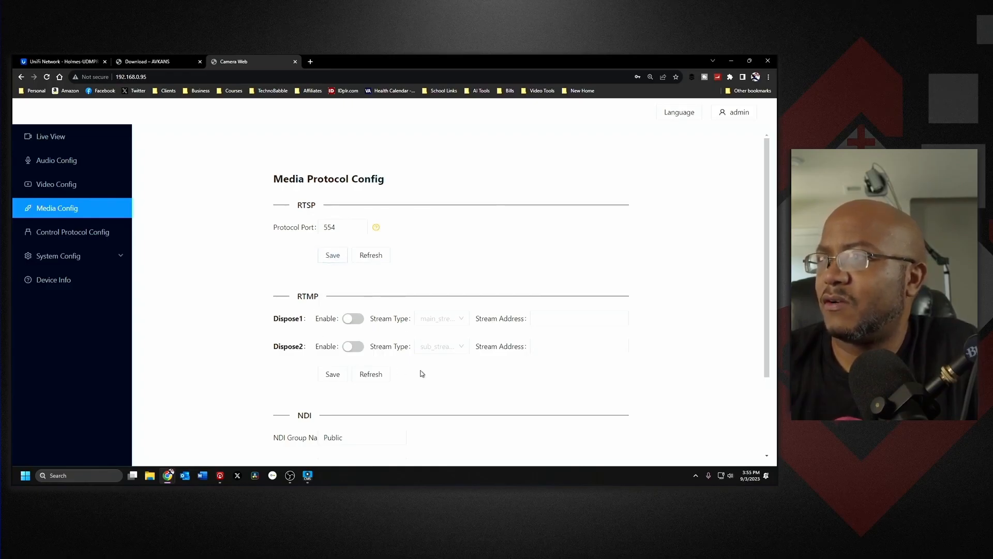
scroll(down, 3)
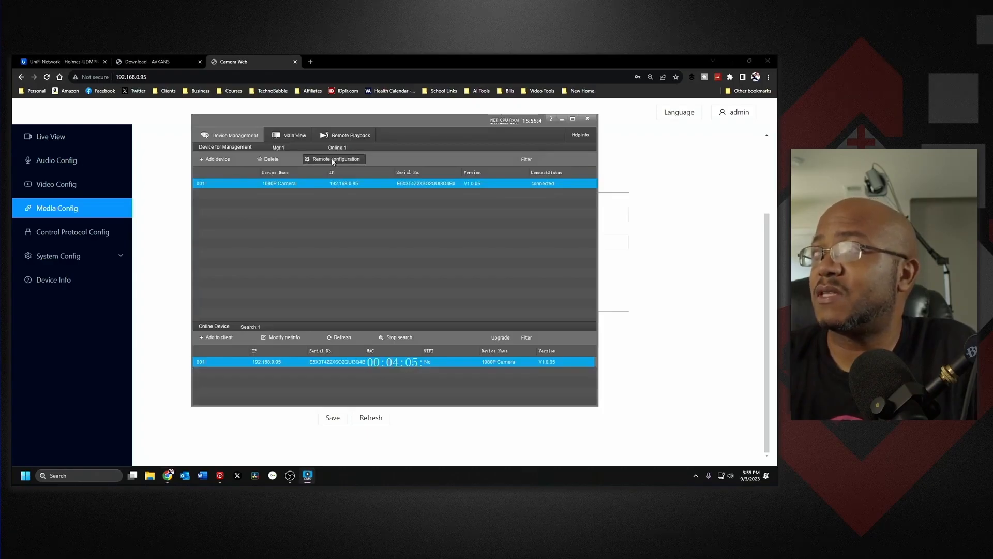
In Camera CMS remote configuration, view the NDI tab: group Public, device NDI Camera, stream Stream
click(334, 158)
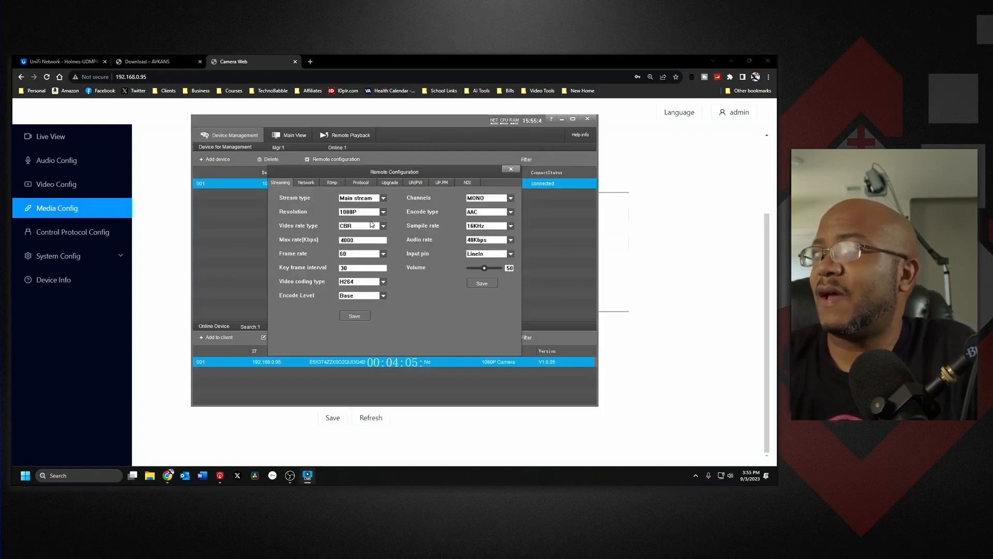
click(467, 182)
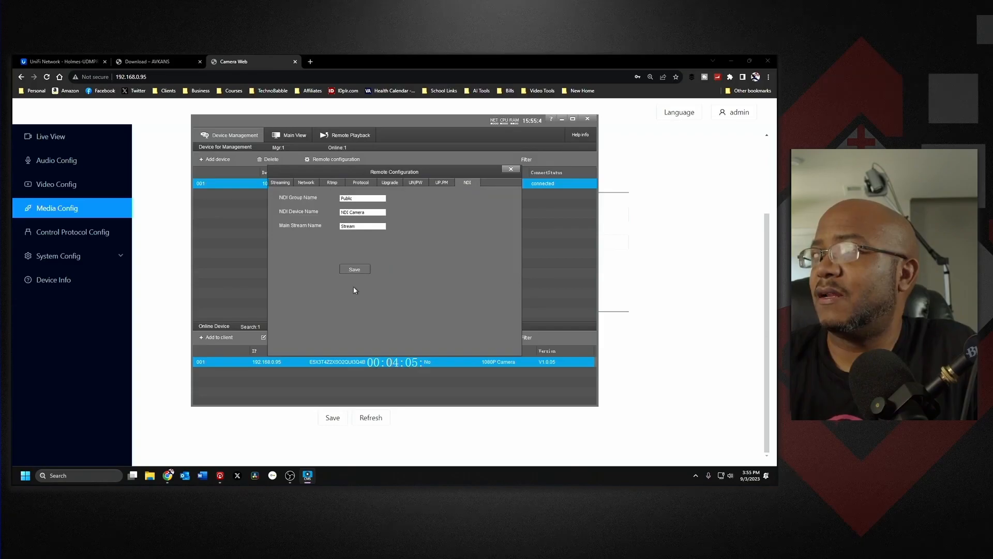
mouse_move(372, 264)
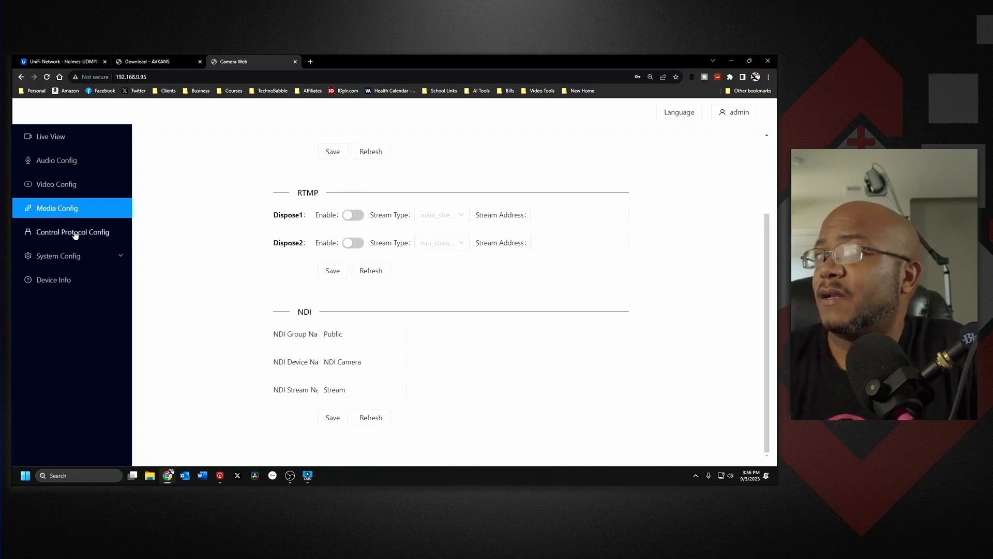
View Control Protocol Config showing VISCA over TCP in Server mode on port 52381
click(72, 232)
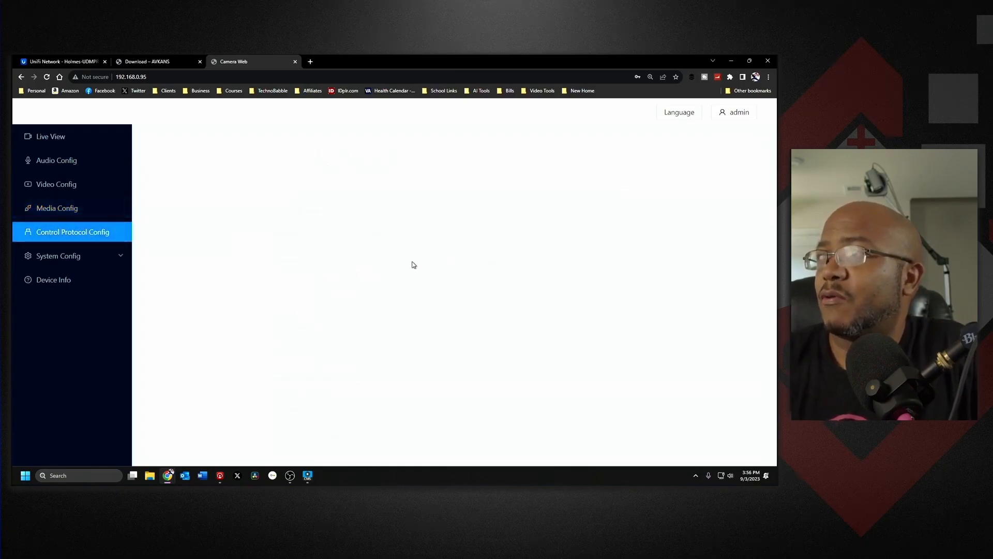
click(72, 232)
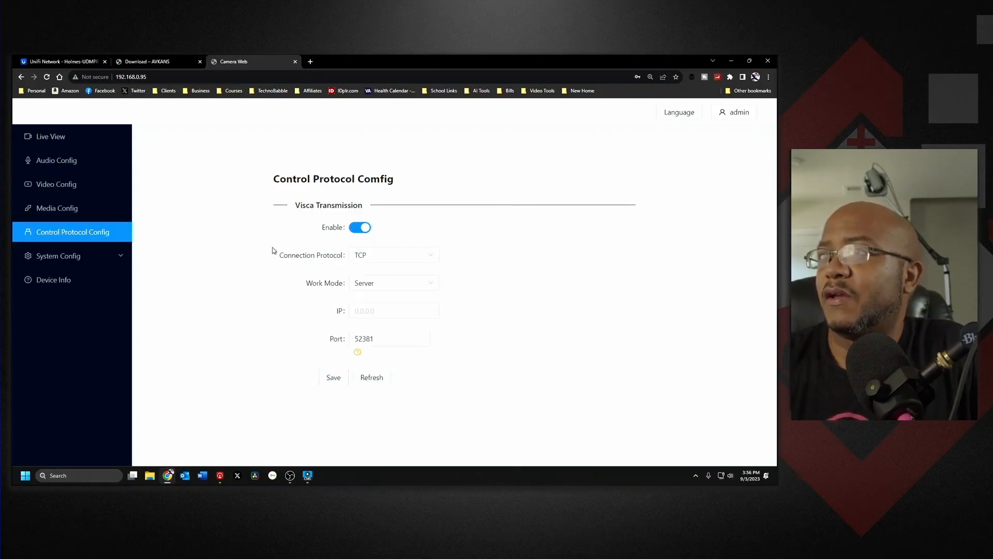
mouse_move(198, 184)
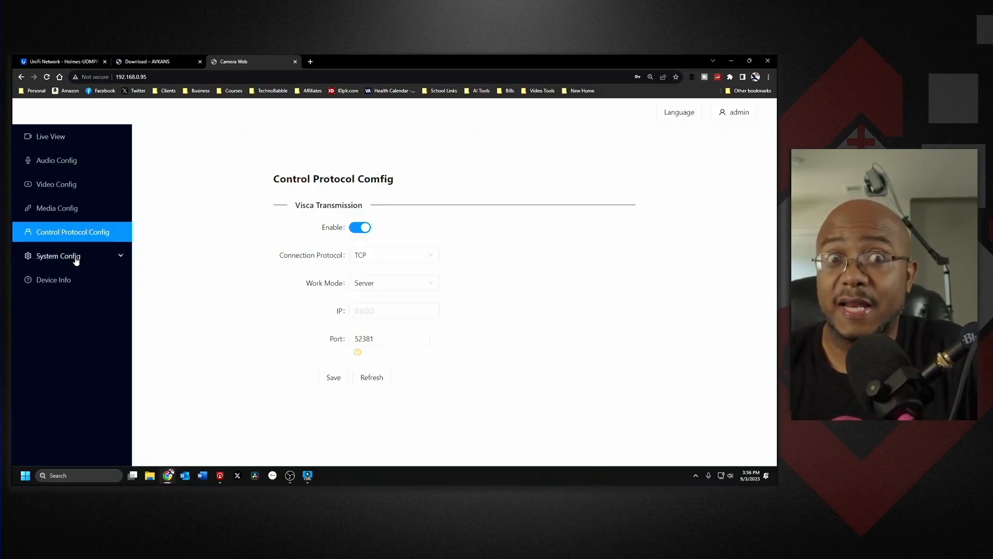
Under System Config, review the user list and static network settings, then open Firmware Update
click(58, 256)
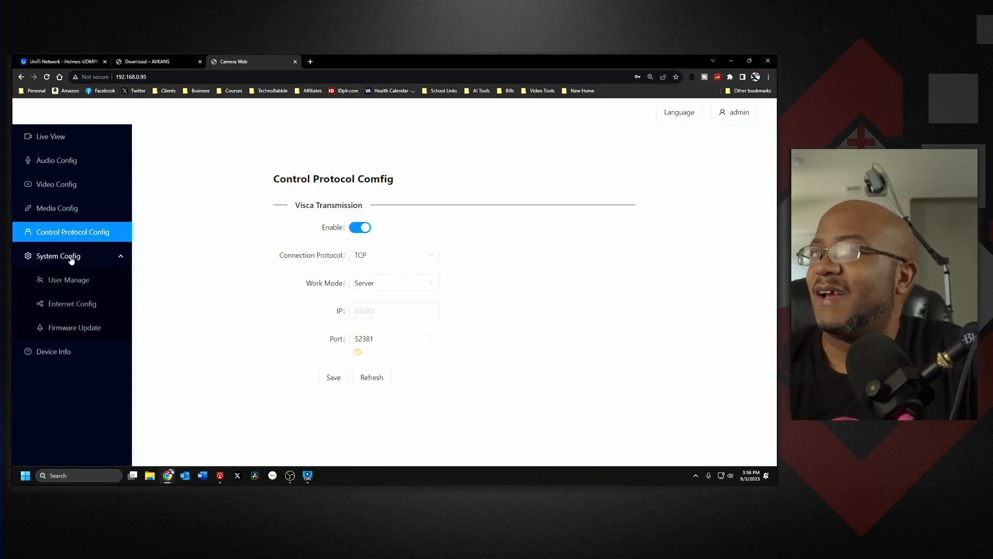
click(68, 280)
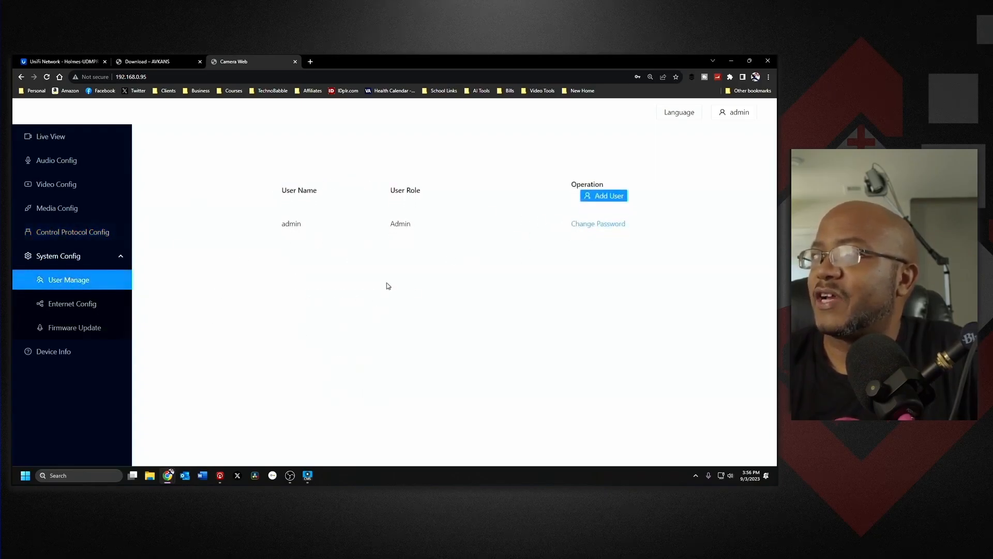
click(71, 304)
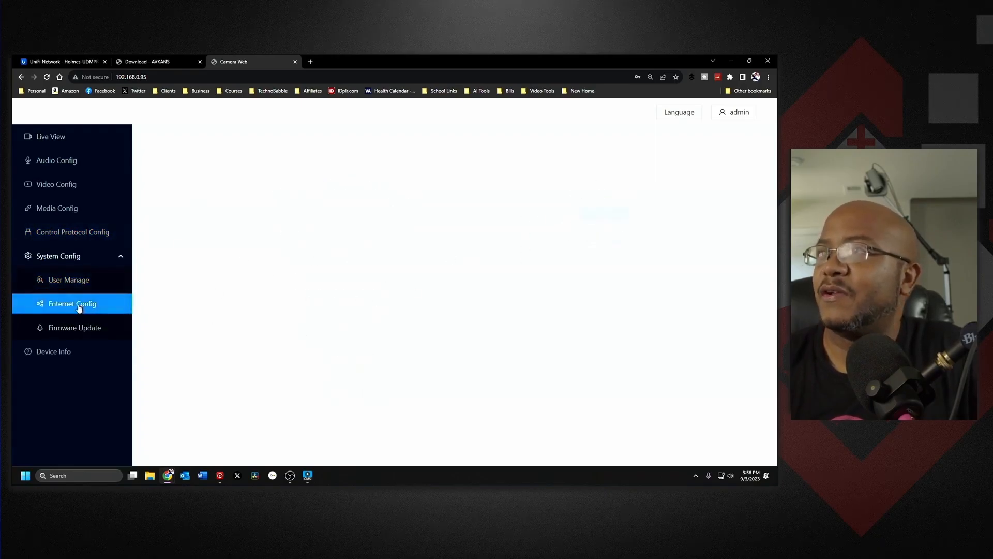
click(73, 304)
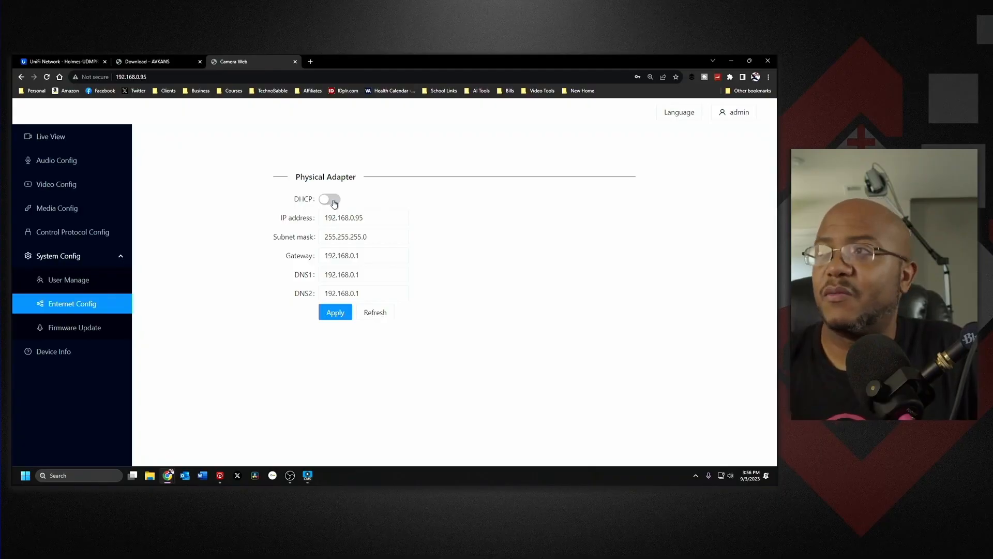
click(389, 217)
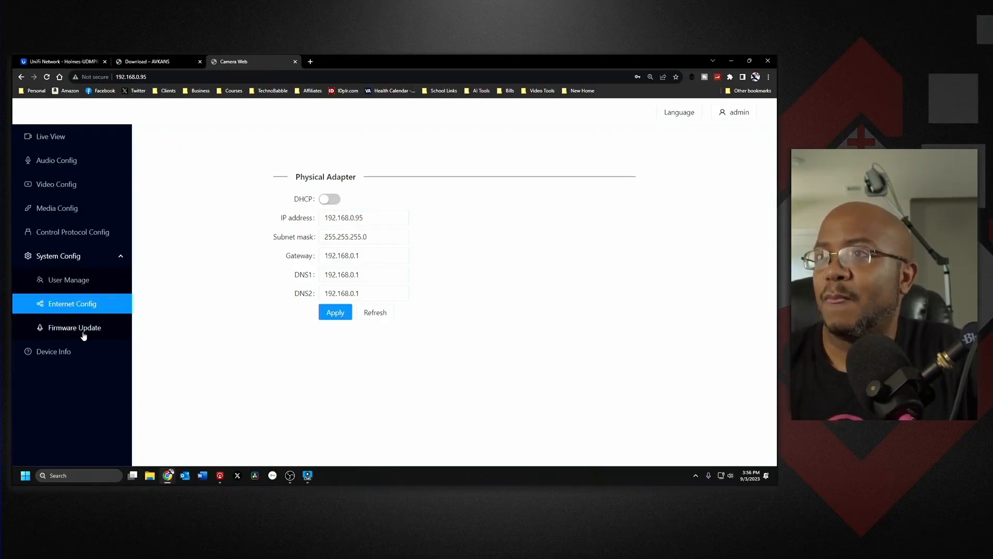
click(74, 328)
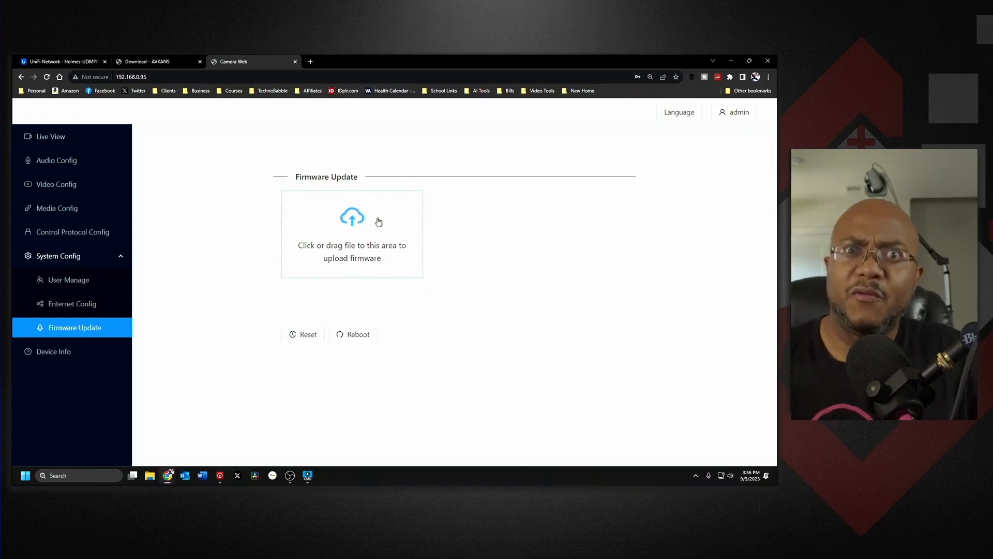
Confirm the HD PTZ Camera runs firmware V1.0.05 on Device Info, then open the admin dropdown
click(53, 351)
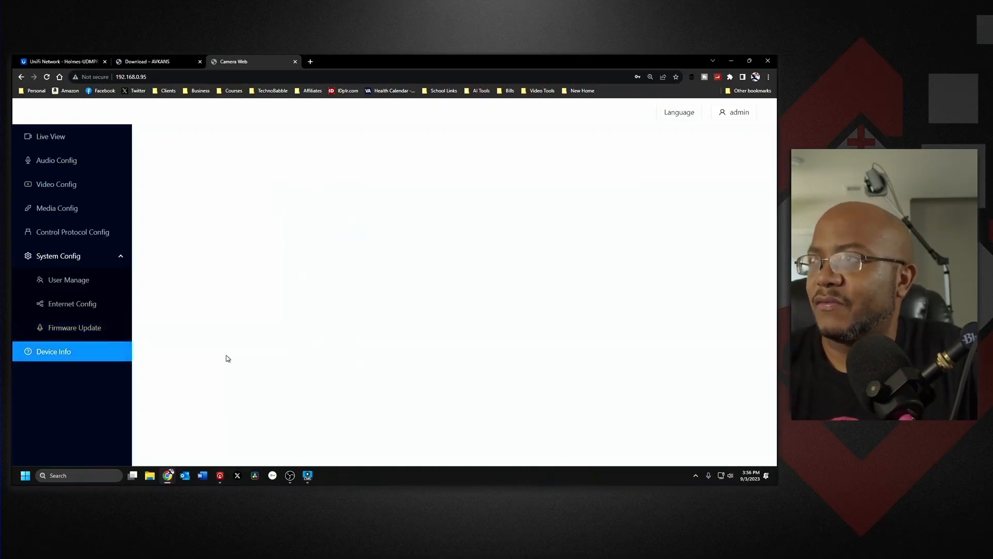
click(53, 351)
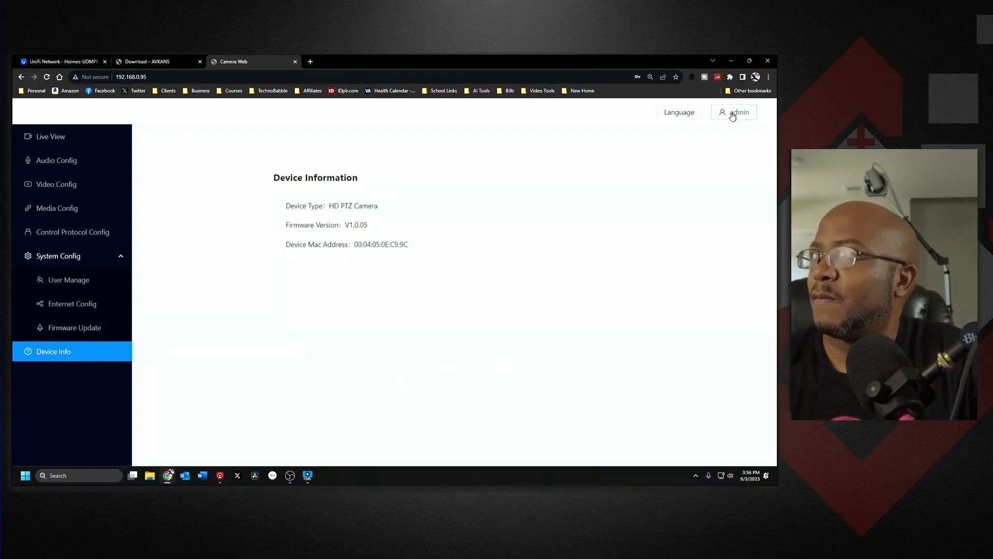
click(734, 112)
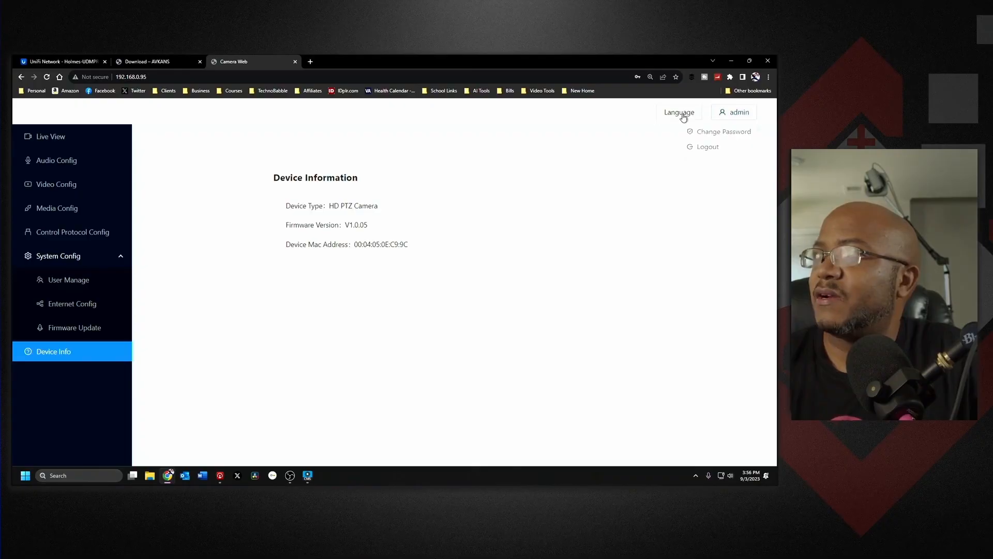
click(428, 363)
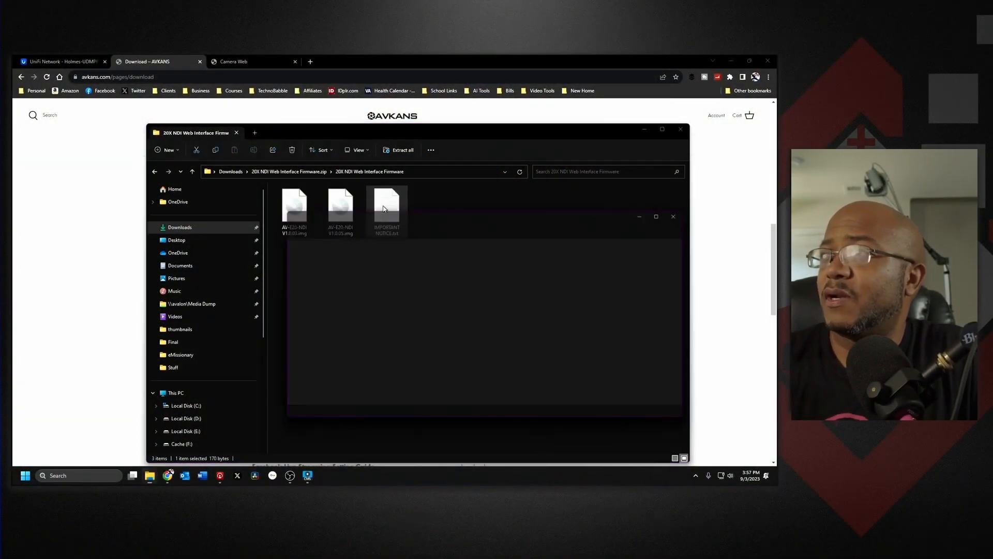
Read IMPORTANT NOTICE.txt, highlighting the instruction to install V1.0.03 before V1.0.05, then close it
double_click(387, 207)
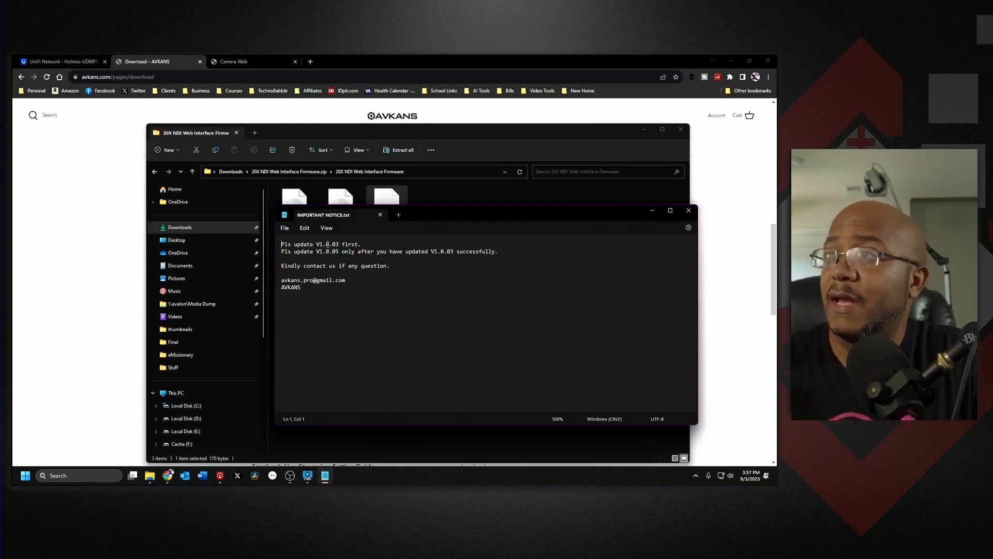
drag(318, 244, 361, 244)
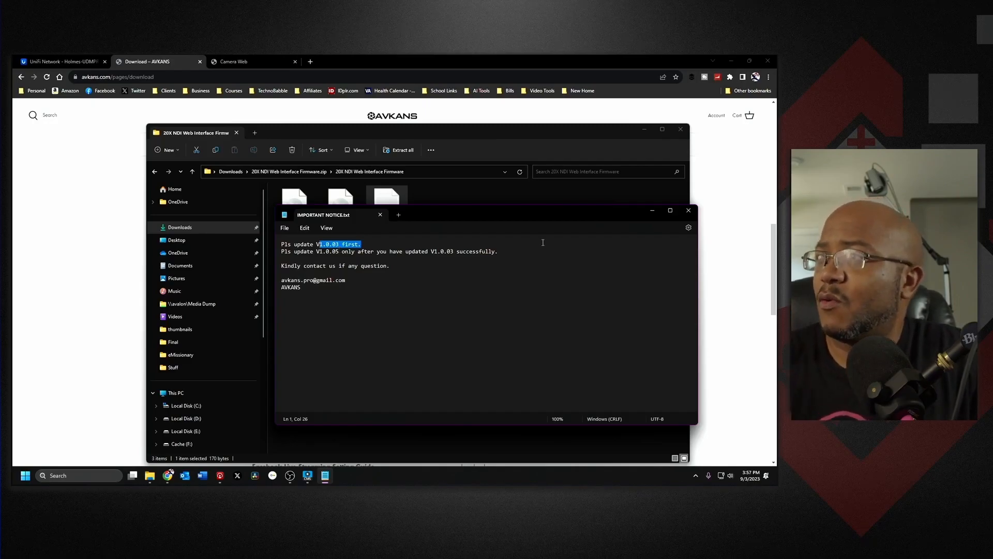
click(688, 211)
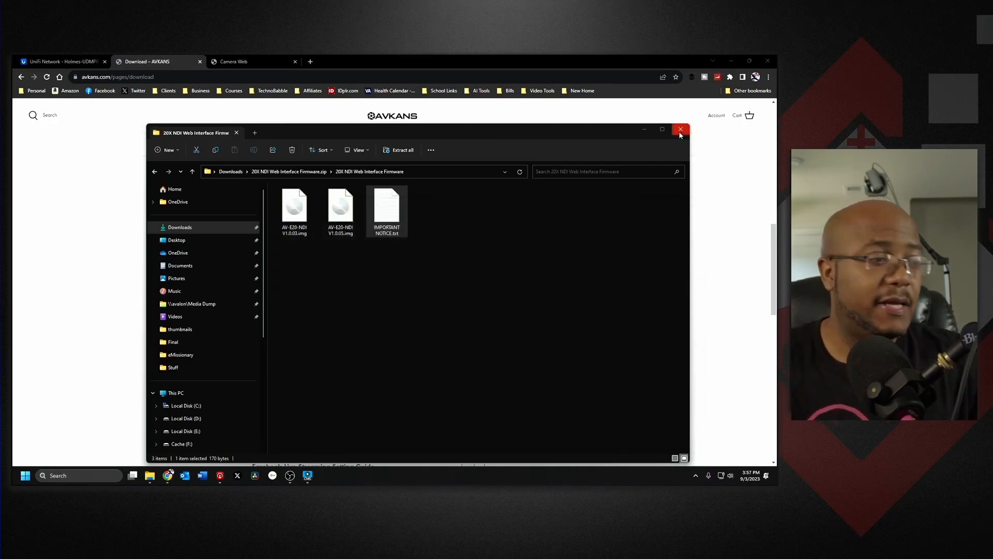